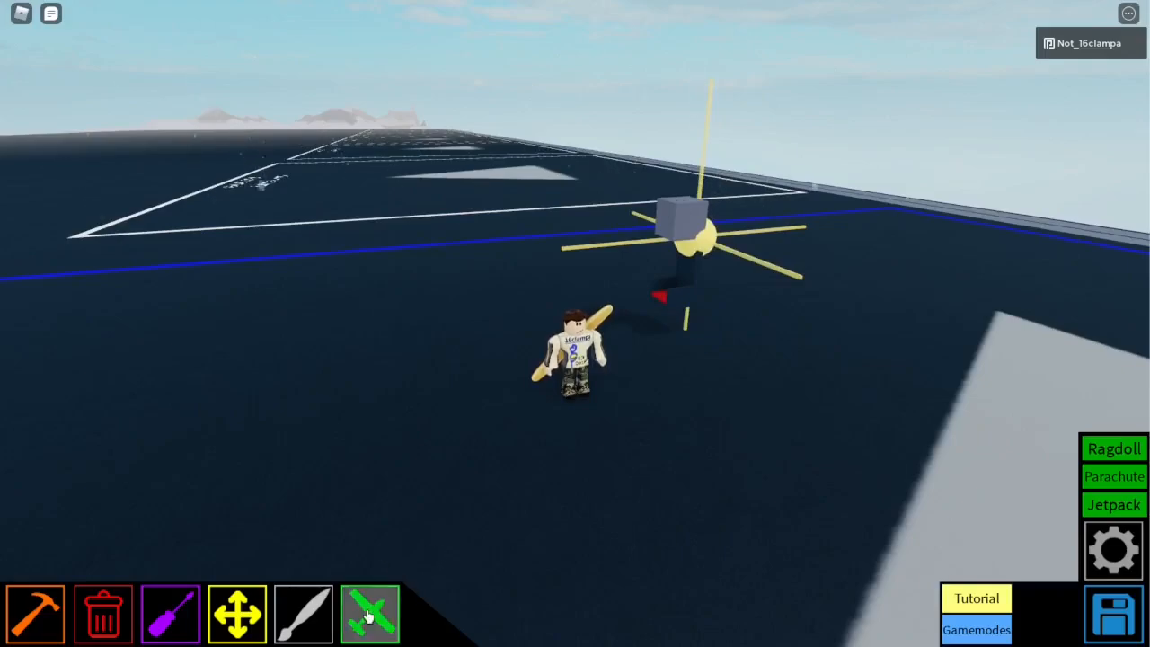
# - Equip the jetpack to fly upward, then raise the Gravity Slider from 180 to 300
pyautogui.click(370, 614)
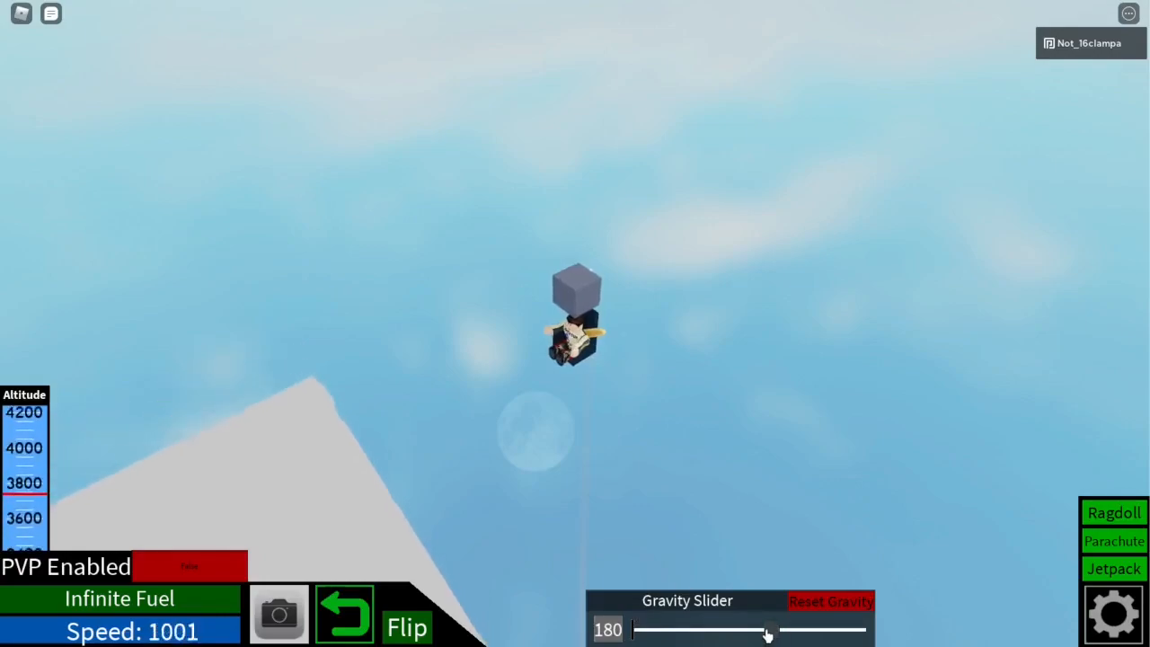
pyautogui.moveTo(769, 629); pyautogui.dragTo(859, 628)
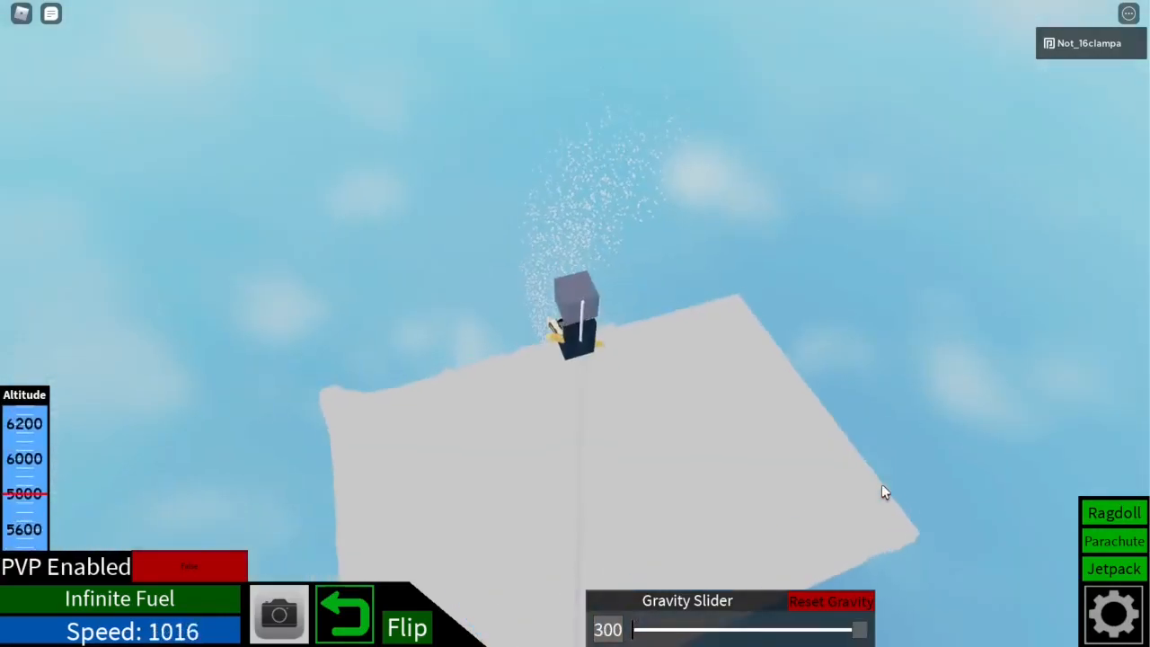